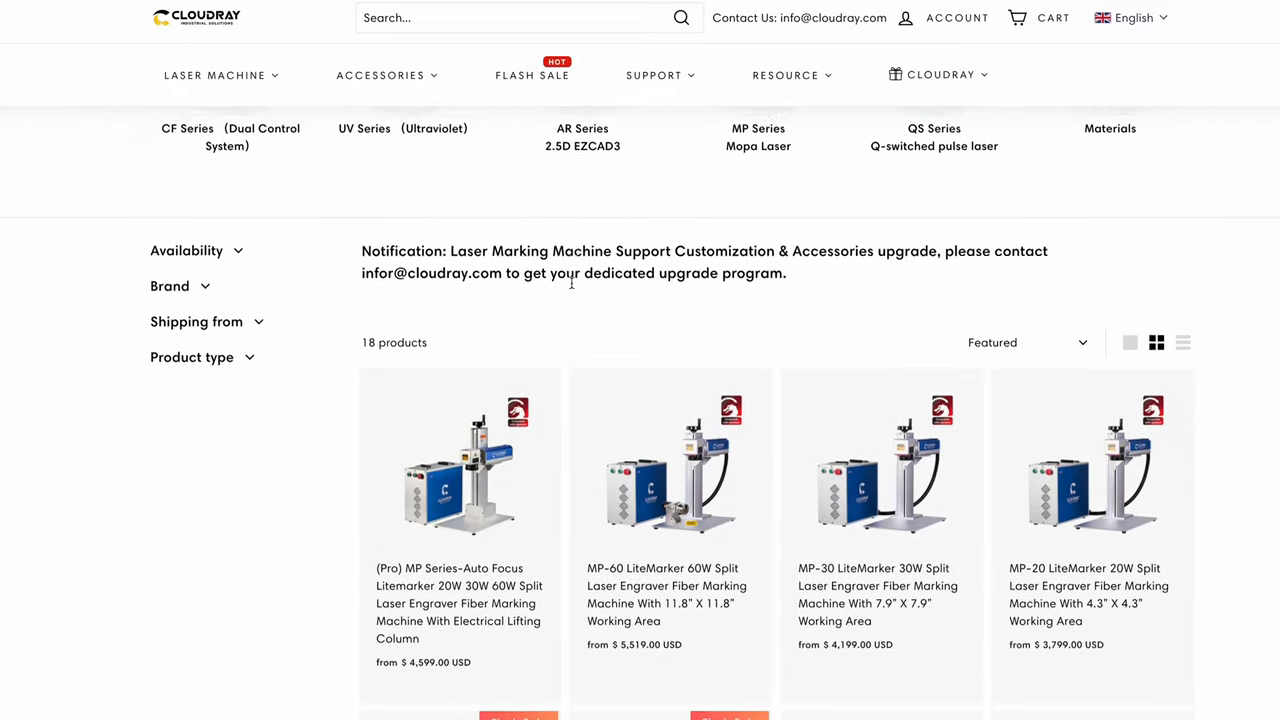
pyautogui.scroll(-3)
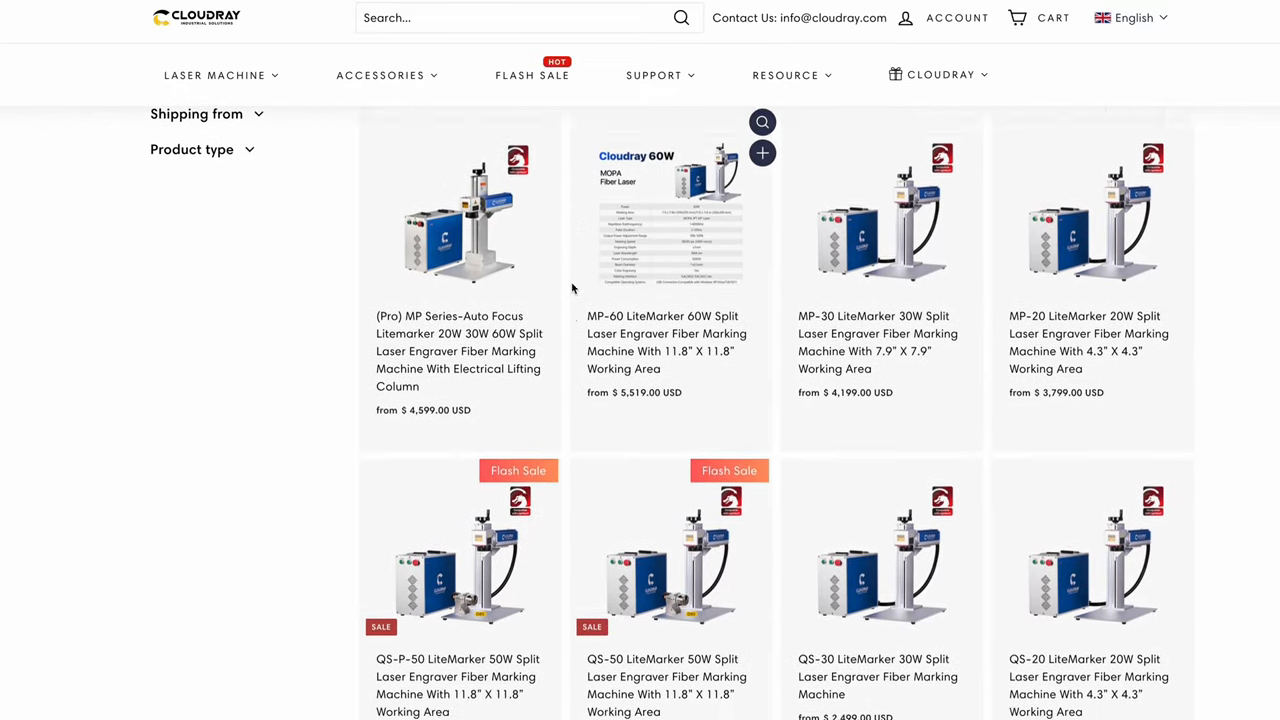
pyautogui.scroll(-3)
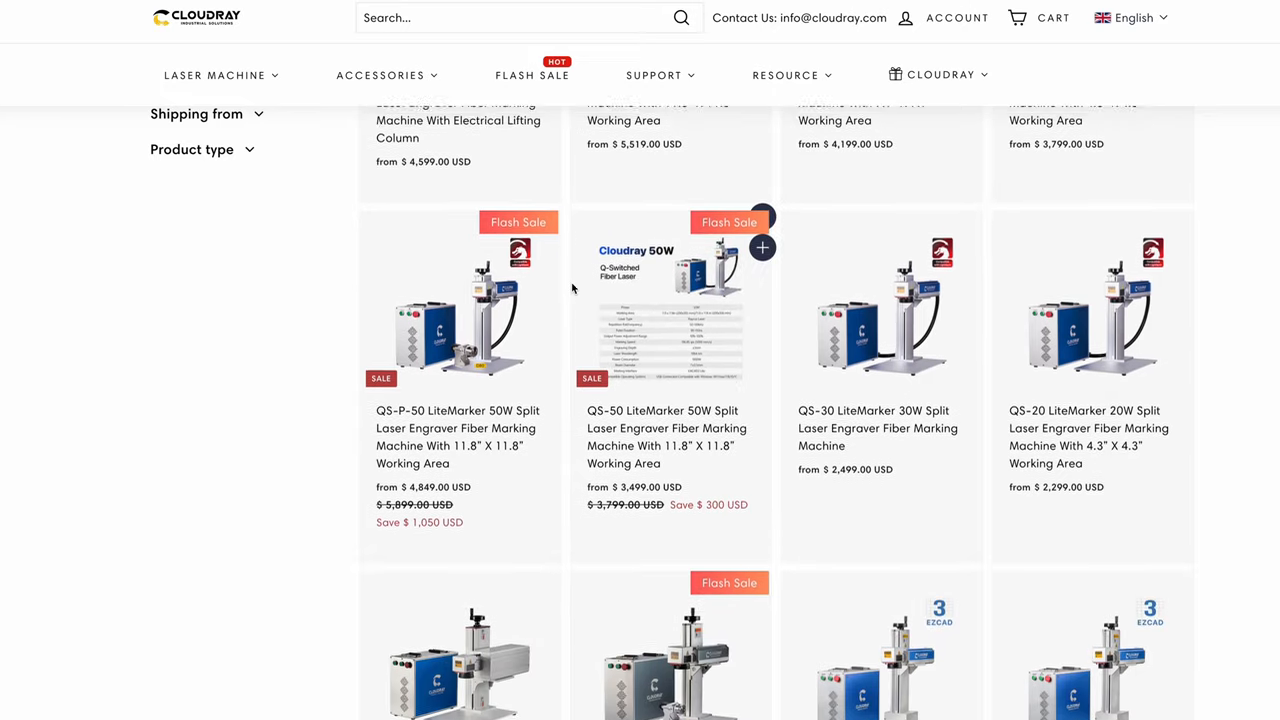